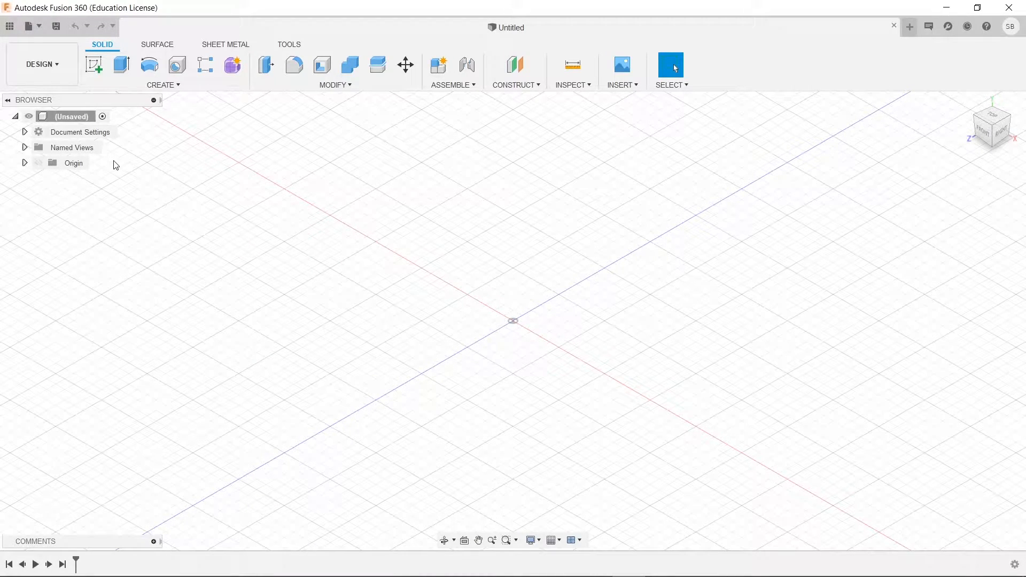
- Create a new sketch on the XY top origin plane
{"action": "left_click", "coordinate": [95, 64]}
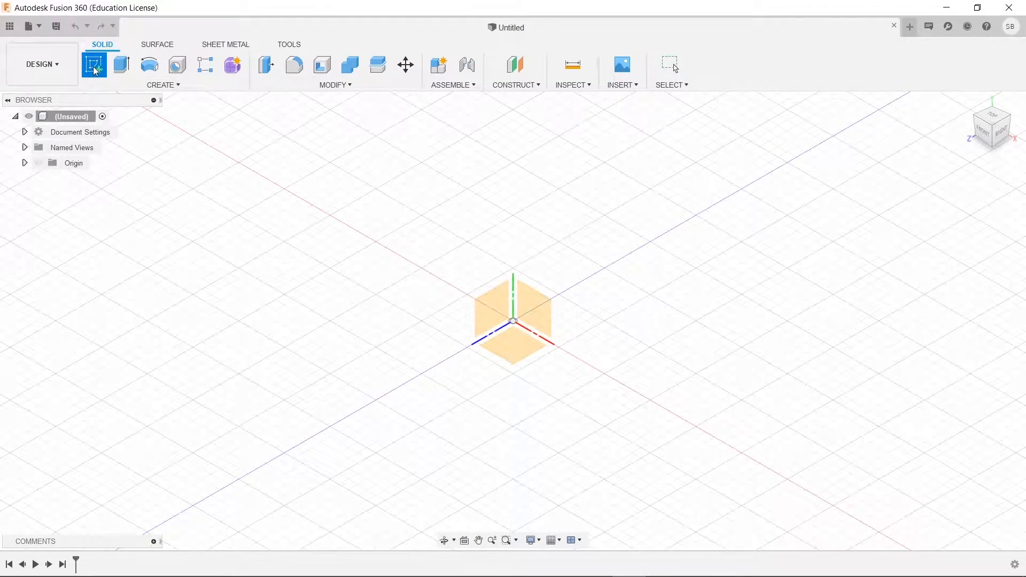
{"action": "left_click", "coordinate": [94, 64]}
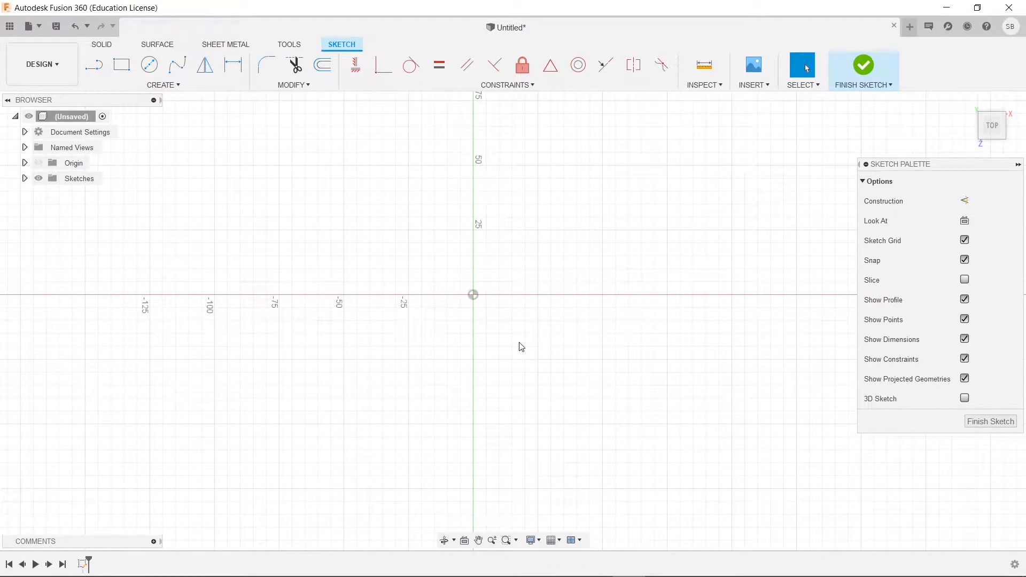
{"action": "mouse_move", "coordinate": [250, 165]}
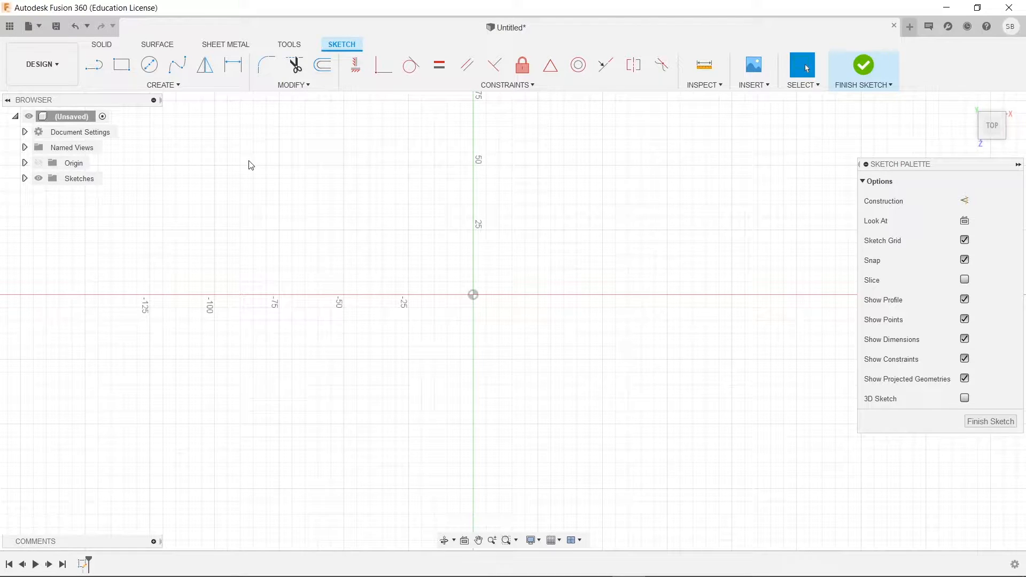
- Draw concentric circles at the origin, a 50 mm construction line, and a second concentric pair
{"action": "left_click", "coordinate": [149, 64]}
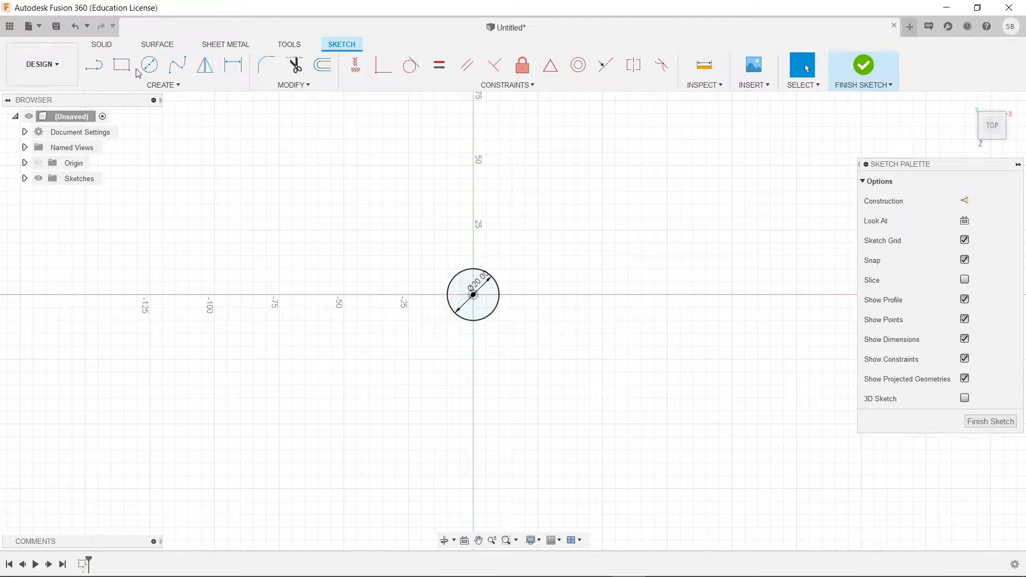
{"action": "left_click", "coordinate": [149, 64]}
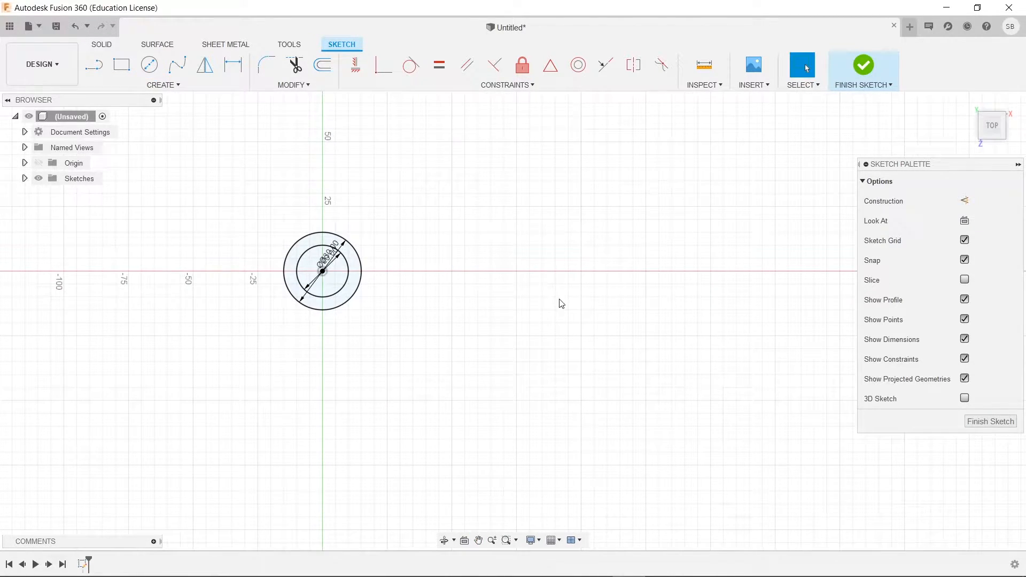
{"action": "left_click", "coordinate": [94, 65]}
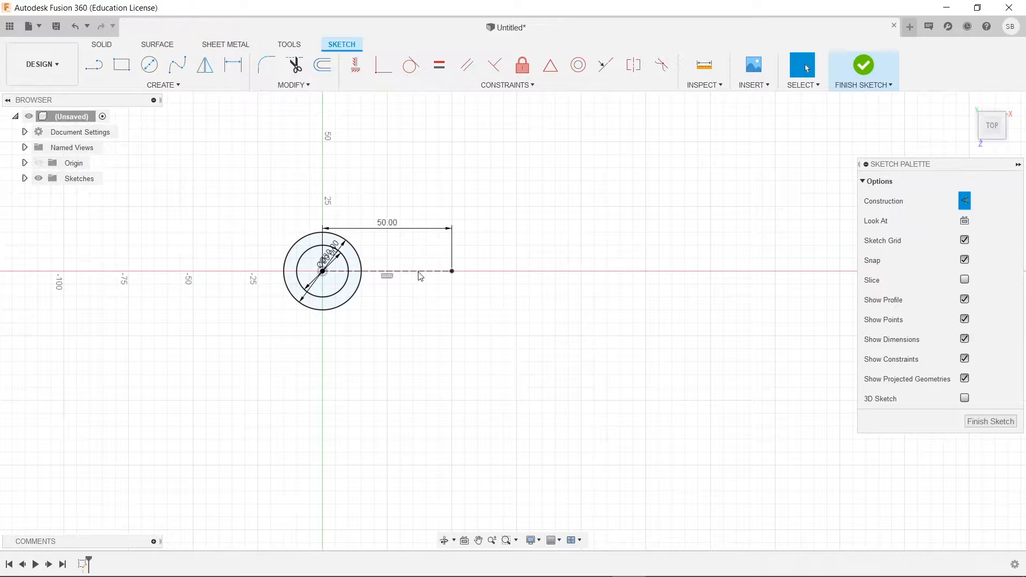
{"action": "left_click", "coordinate": [149, 64]}
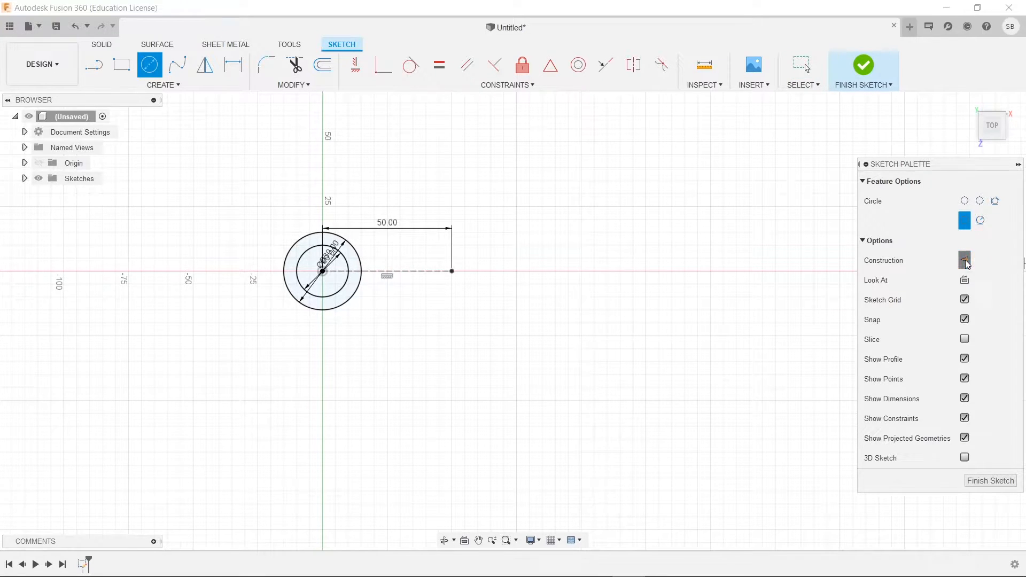
{"action": "left_click", "coordinate": [451, 271]}
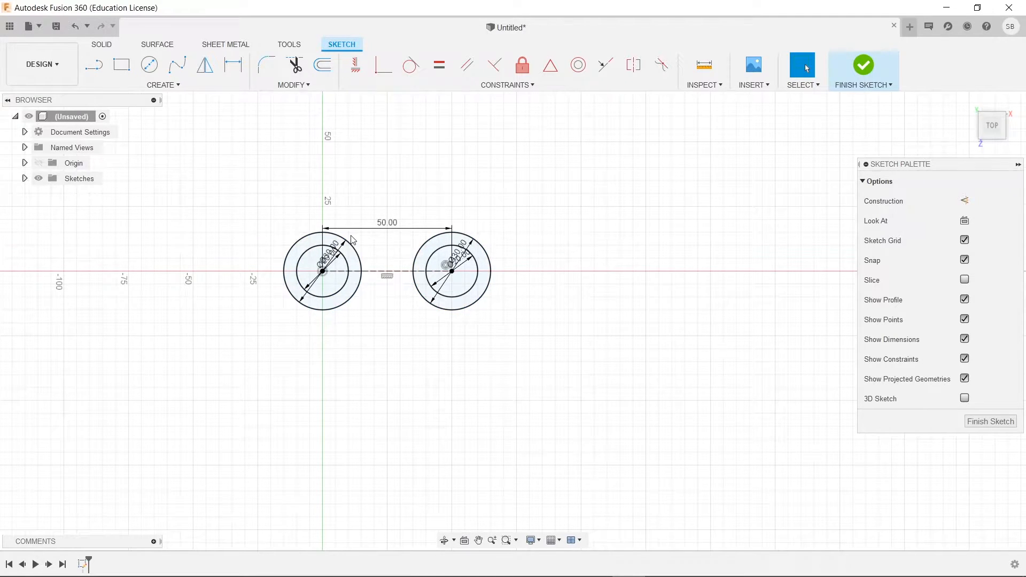
- Connect the tops of the two outer circles with a tangent arc of 30 mm radius
{"action": "left_click", "coordinate": [163, 84]}
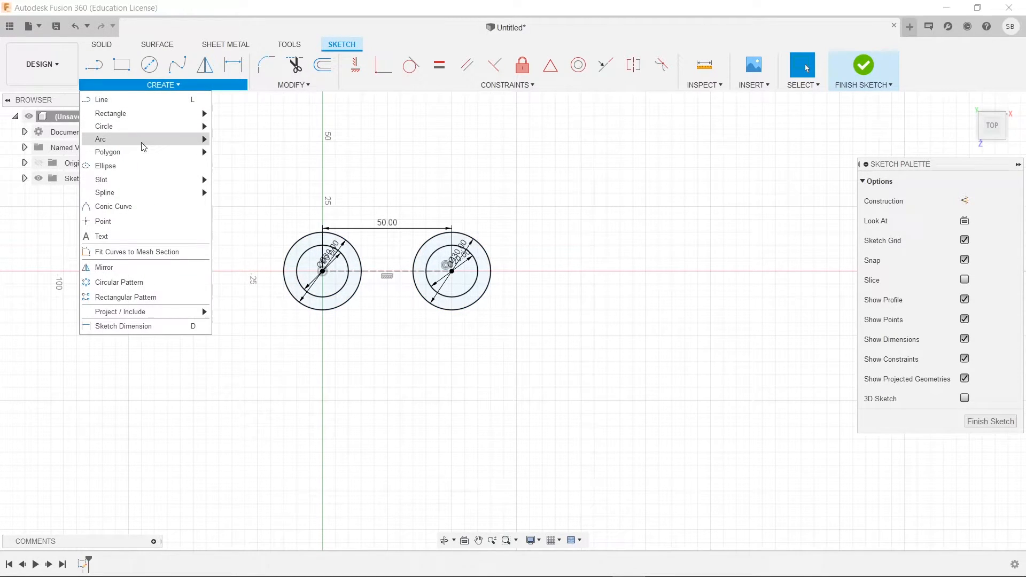
{"action": "left_click", "coordinate": [100, 139]}
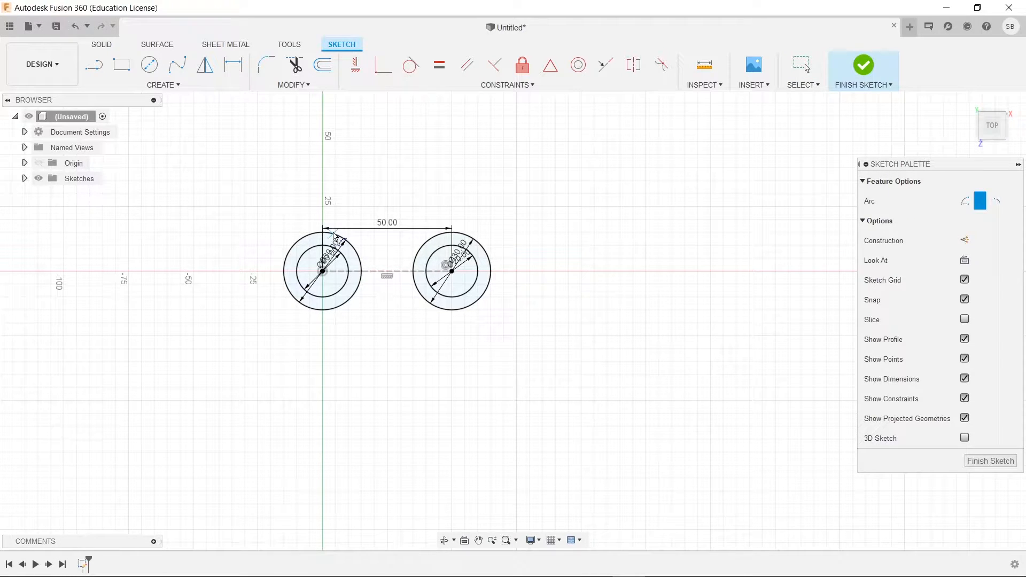
{"action": "mouse_move", "coordinate": [474, 273]}
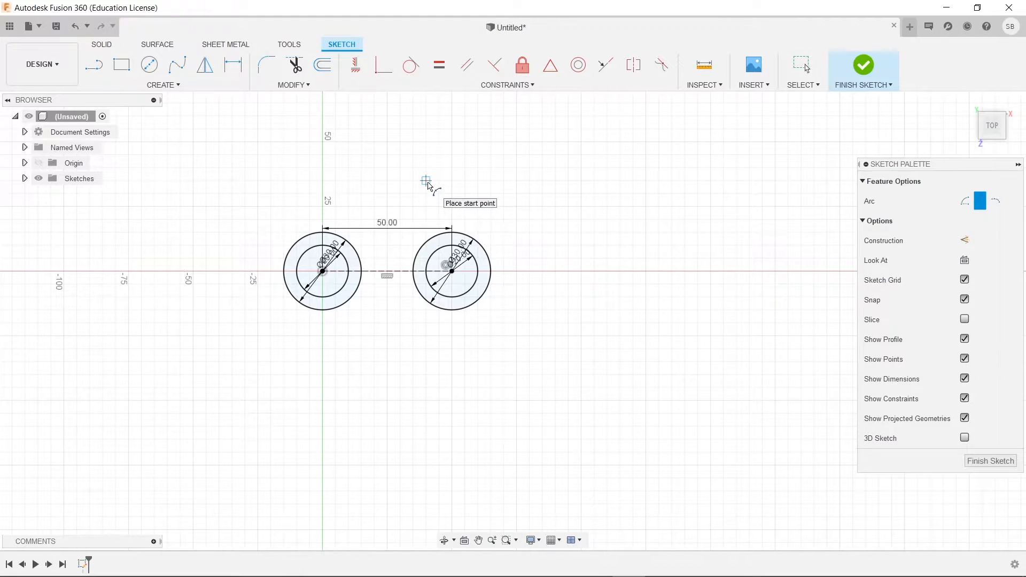
{"action": "mouse_move", "coordinate": [426, 233]}
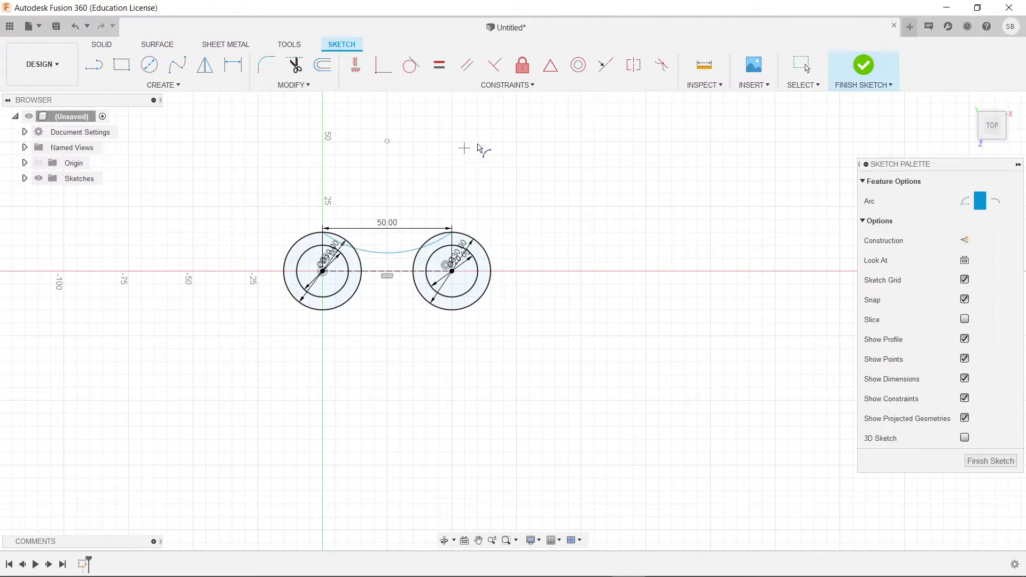
{"action": "key", "text": "d"}
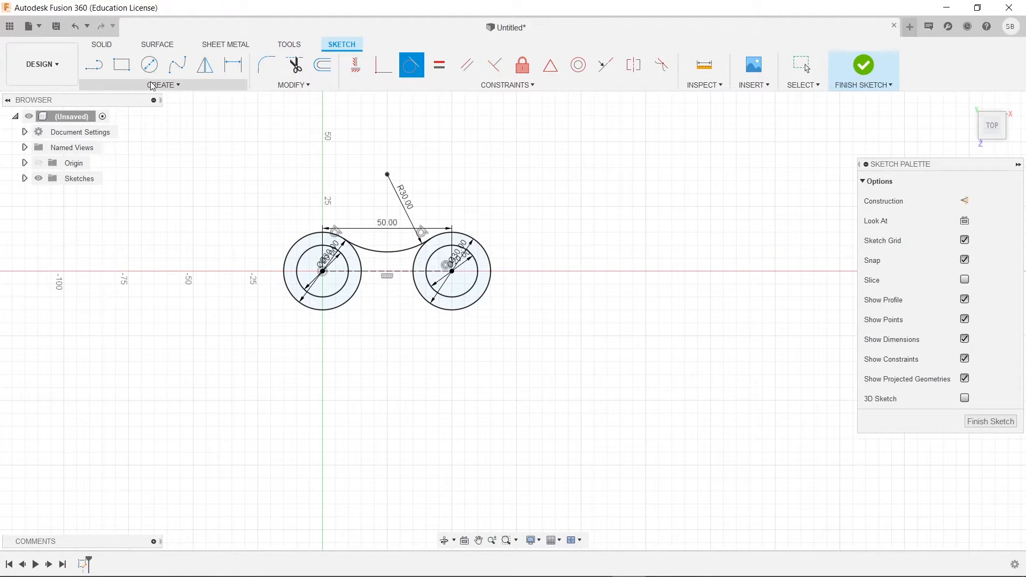
- Mirror the top tangent arc across the horizontal construction line to form the bottom arc
{"action": "left_click", "coordinate": [163, 84]}
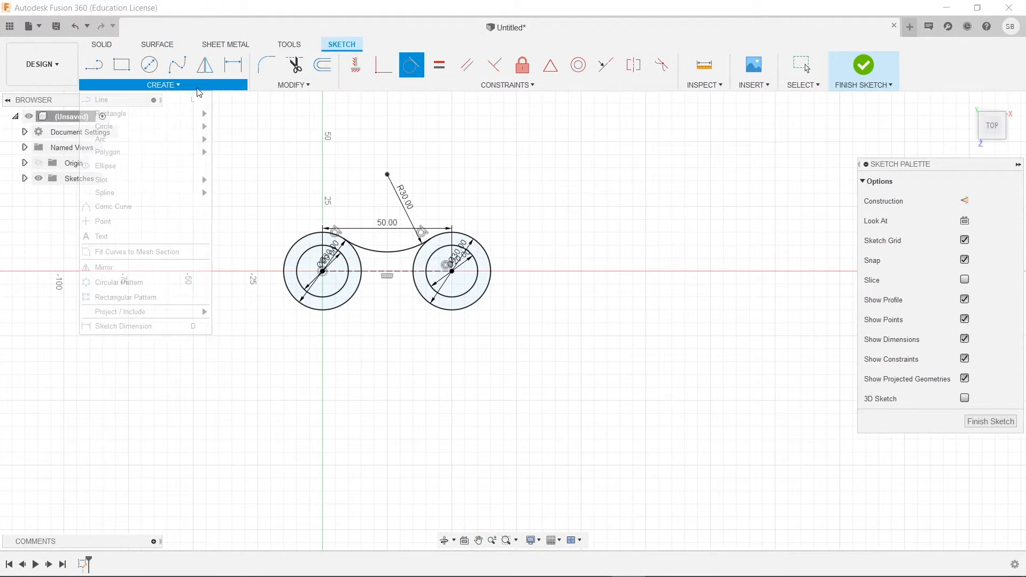
{"action": "mouse_move", "coordinate": [152, 271]}
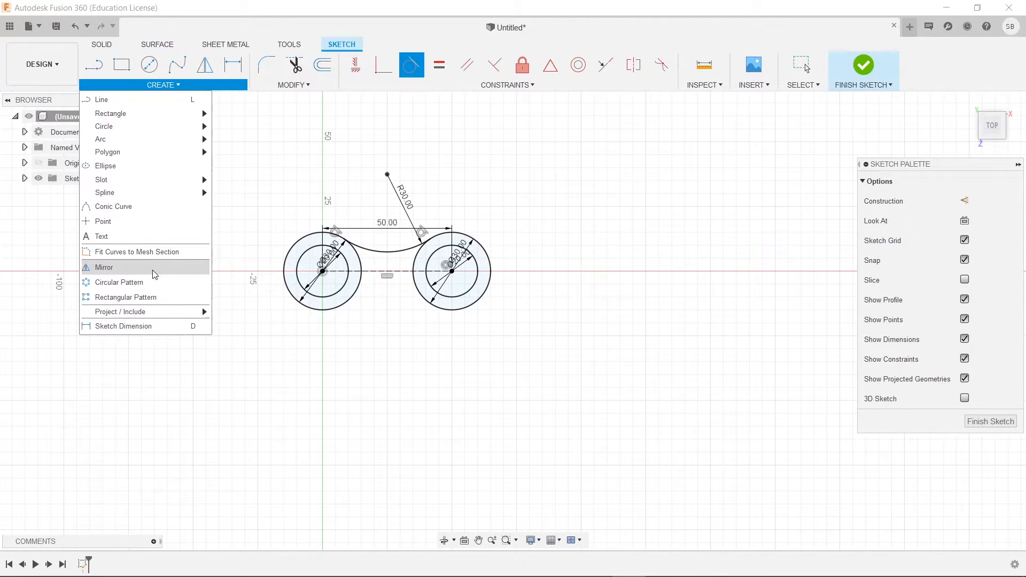
{"action": "left_click", "coordinate": [104, 267]}
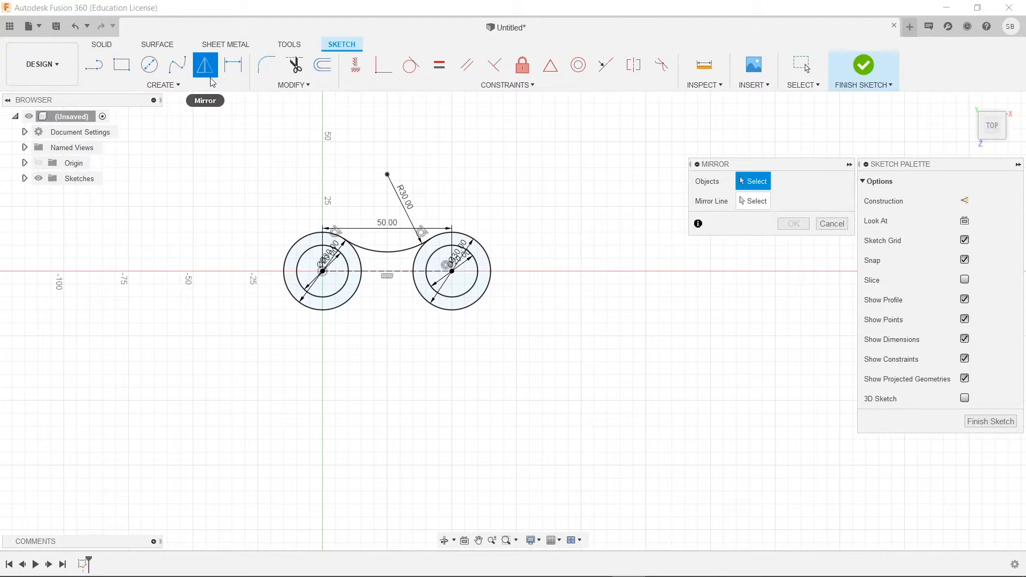
{"action": "left_click", "coordinate": [163, 85]}
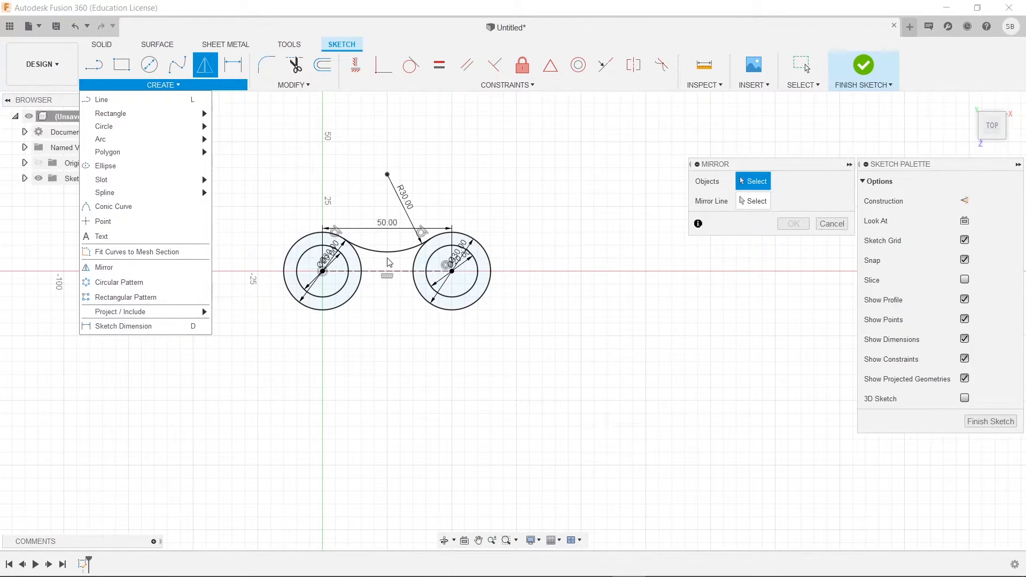
{"action": "left_click", "coordinate": [383, 241]}
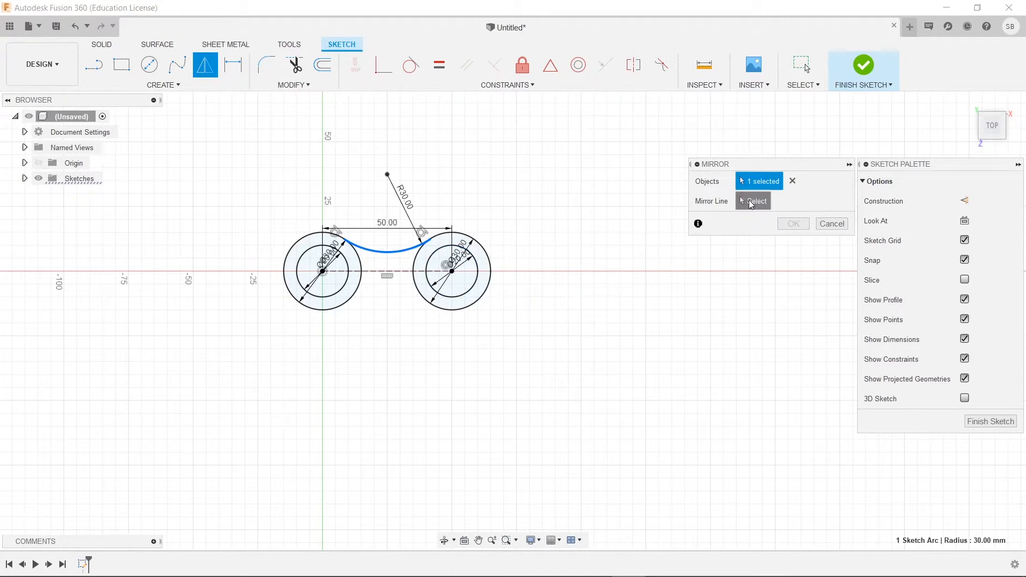
{"action": "left_click", "coordinate": [386, 272]}
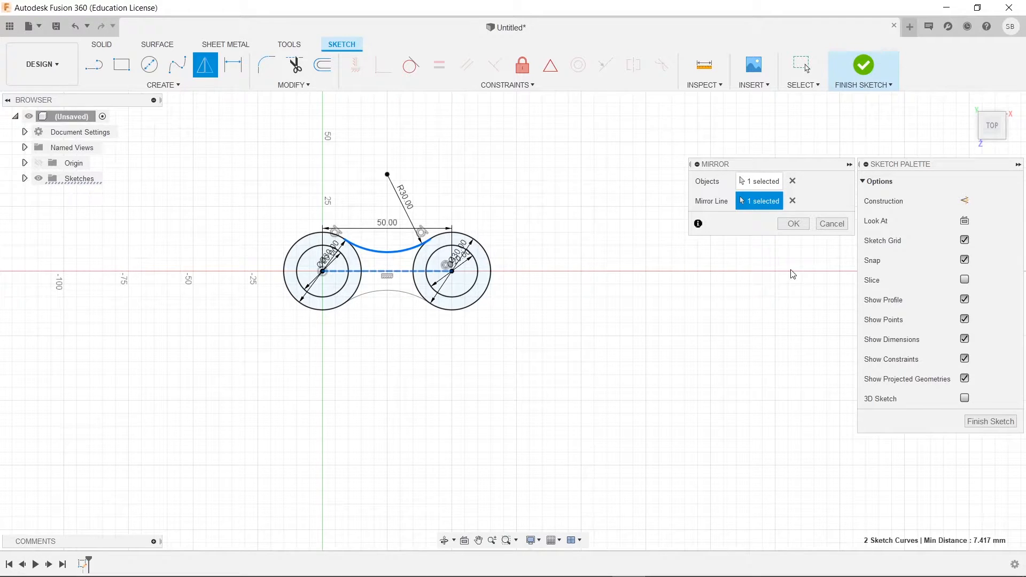
{"action": "left_click", "coordinate": [794, 223]}
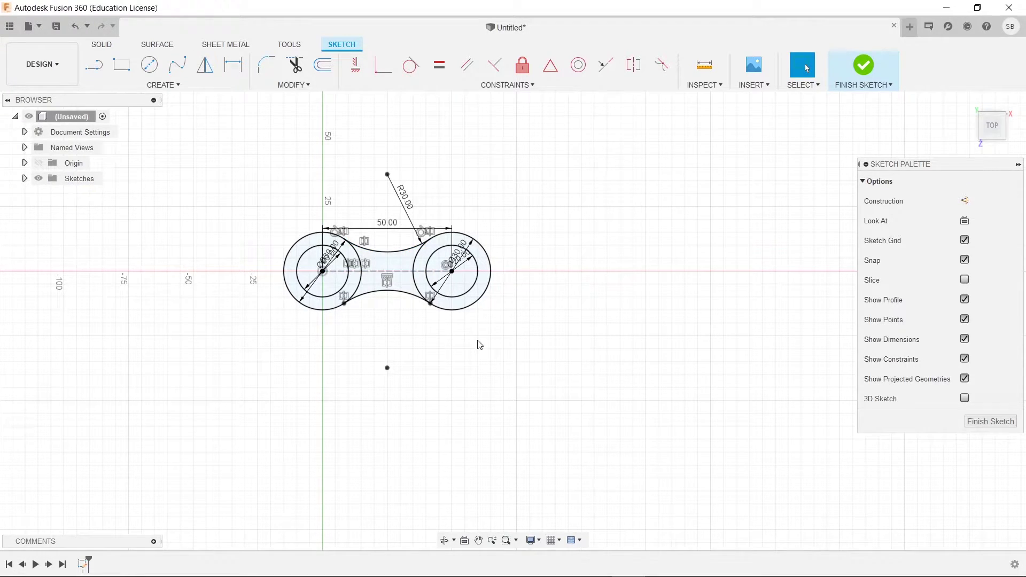
{"action": "mouse_move", "coordinate": [478, 361]}
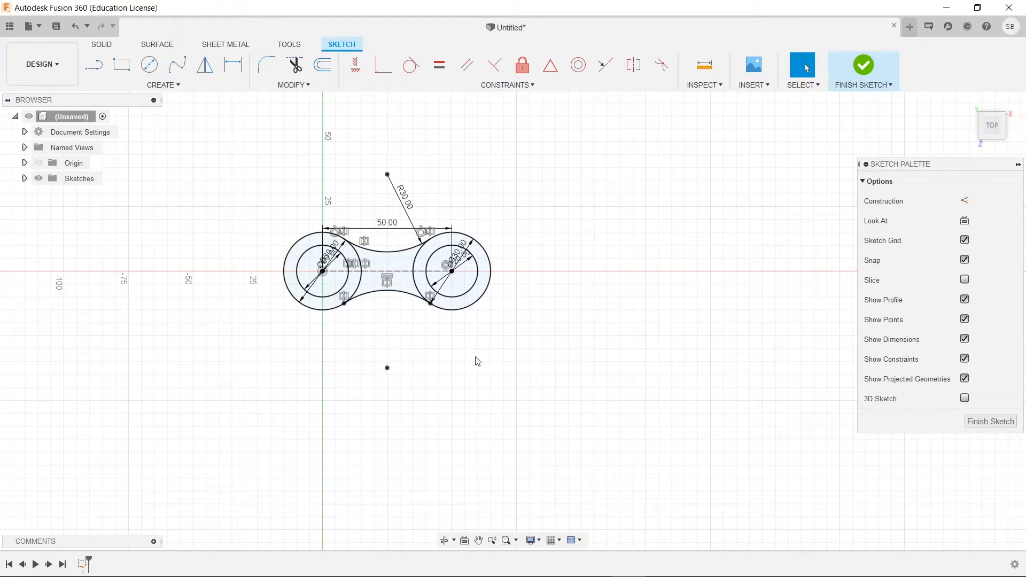
{"action": "mouse_move", "coordinate": [458, 407]}
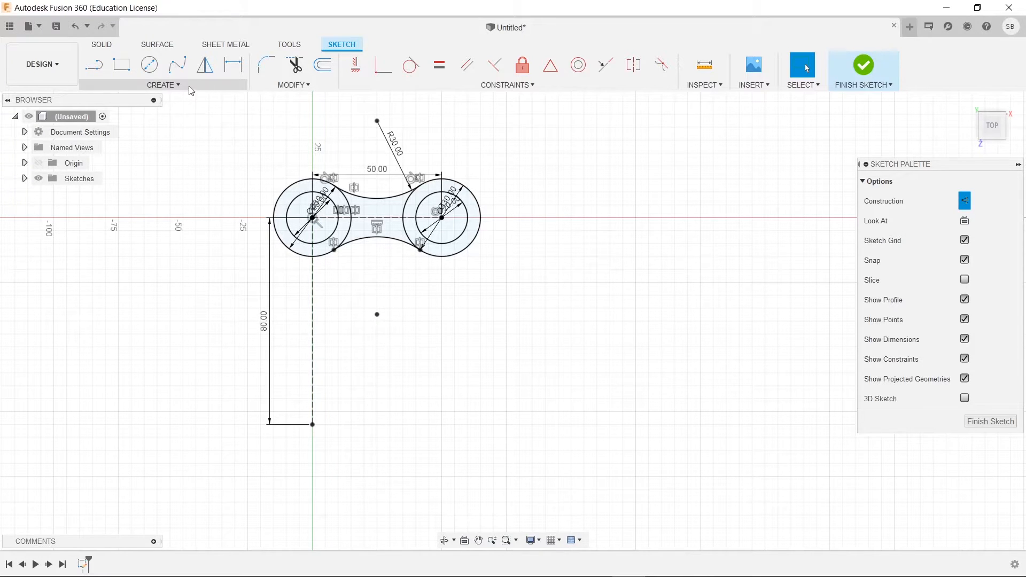
{"action": "mouse_move", "coordinate": [95, 64]}
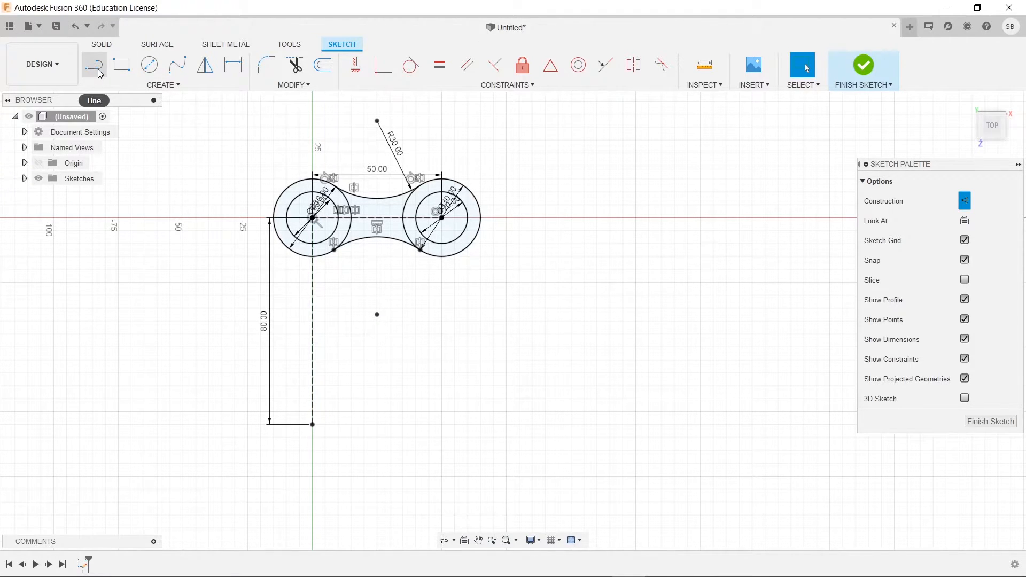
- Draw a horizontal construction line from the midpoint of the 80 mm vertical line
{"action": "left_click", "coordinate": [94, 64]}
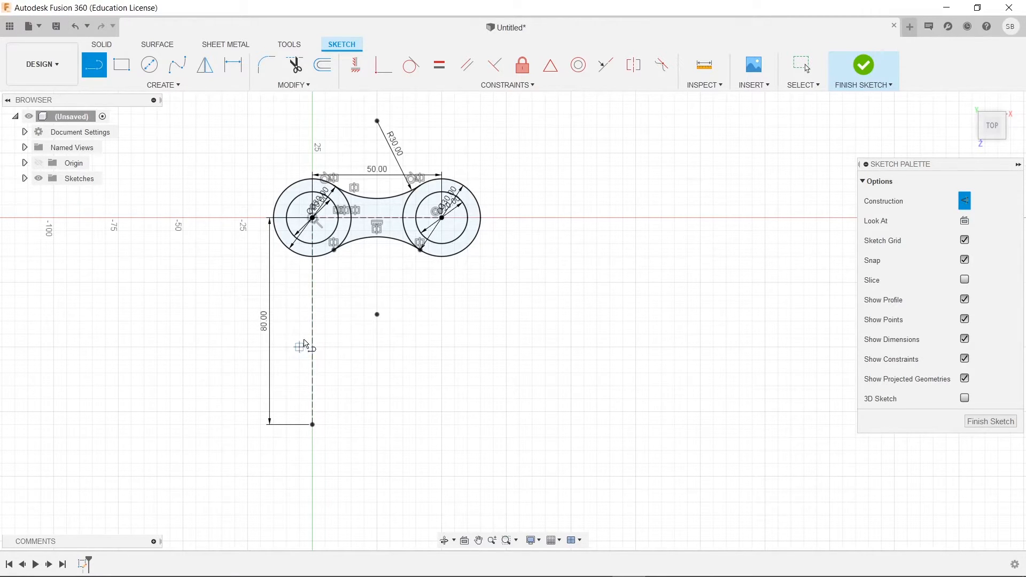
{"action": "mouse_move", "coordinate": [312, 322]}
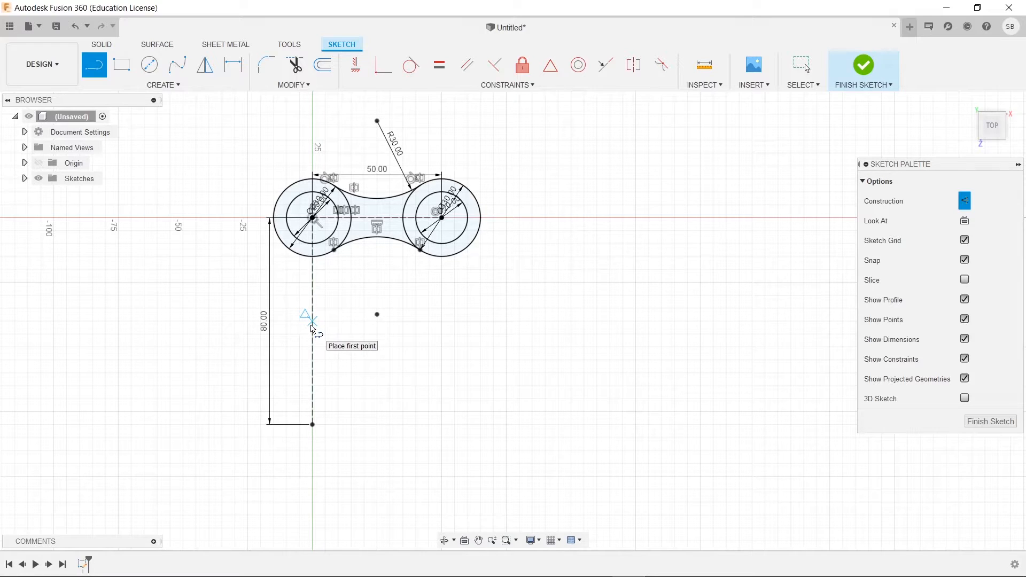
{"action": "left_click", "coordinate": [312, 322]}
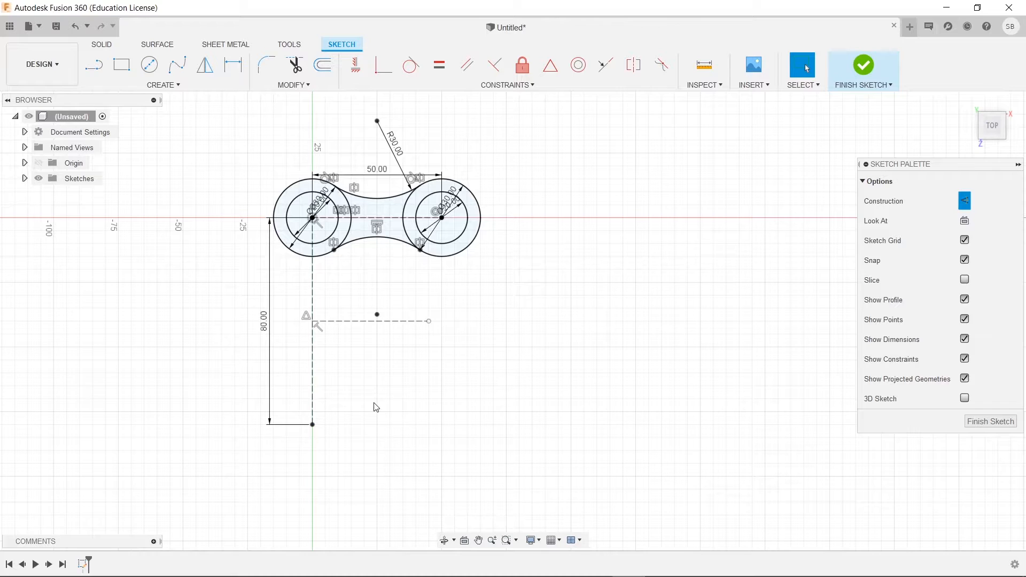
{"action": "mouse_move", "coordinate": [388, 209]}
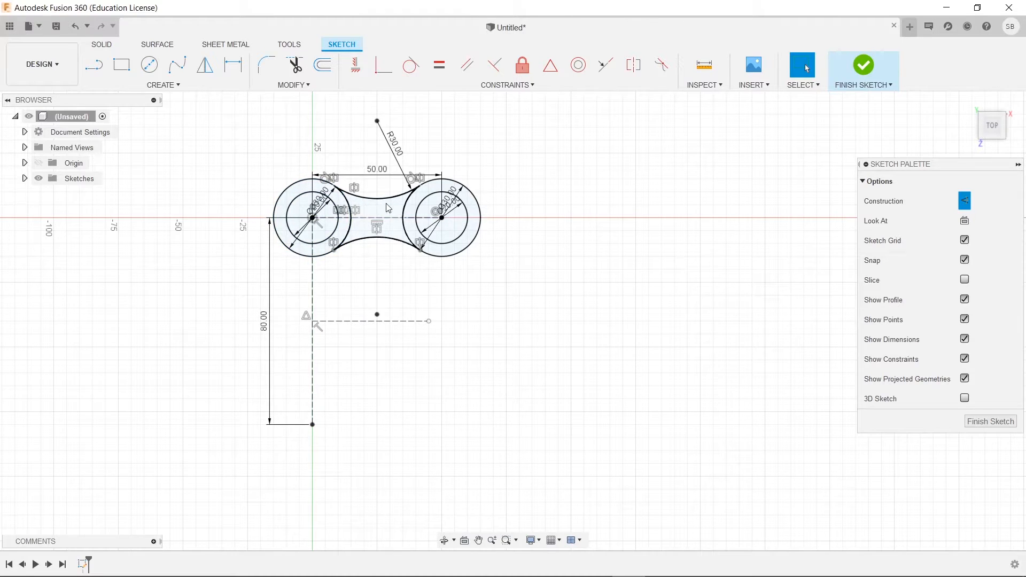
- Mirror both circle pairs and their arcs across the horizontal construction line
{"action": "left_click", "coordinate": [163, 85]}
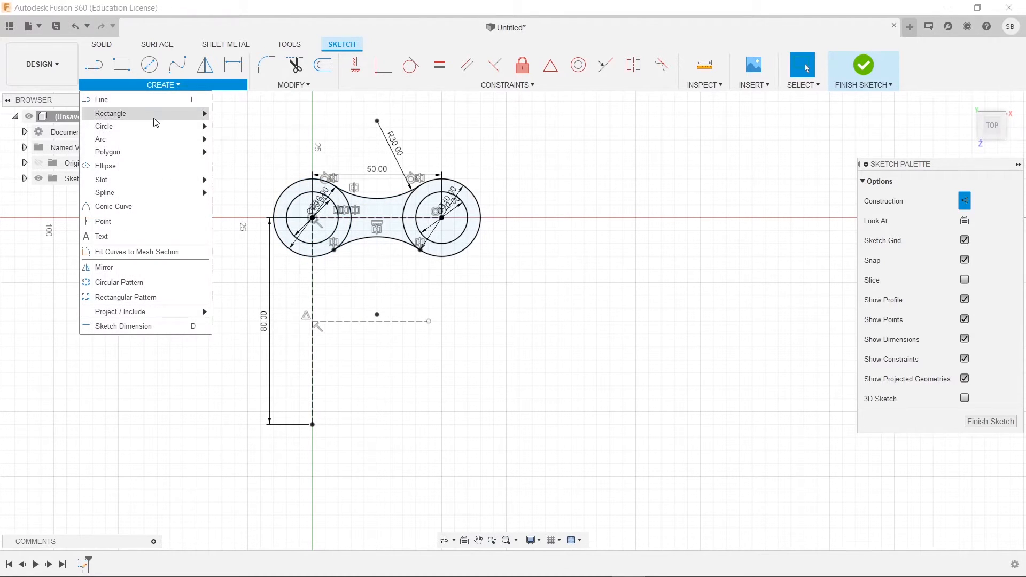
{"action": "left_click", "coordinate": [103, 267]}
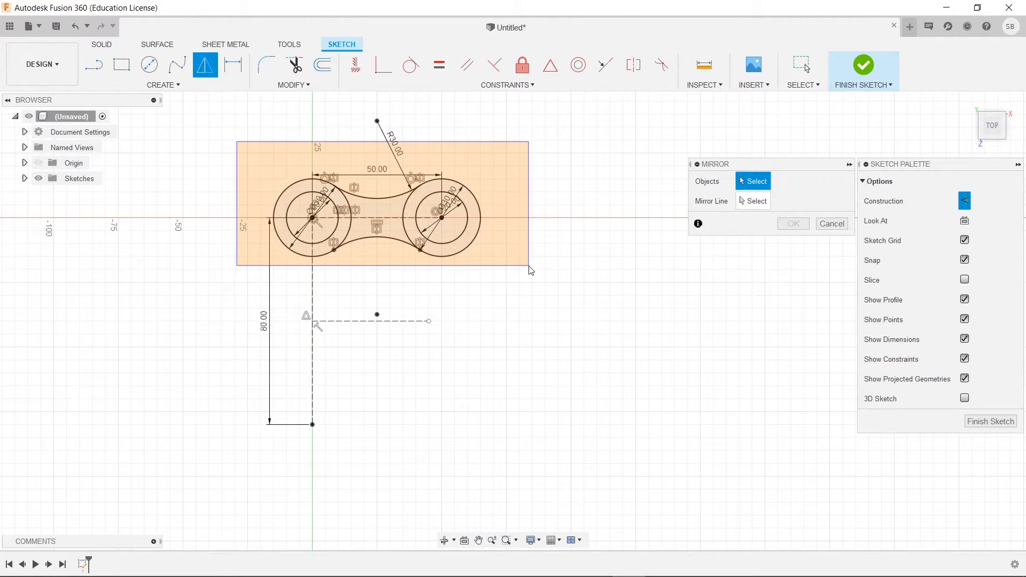
{"action": "left_click", "coordinate": [394, 229]}
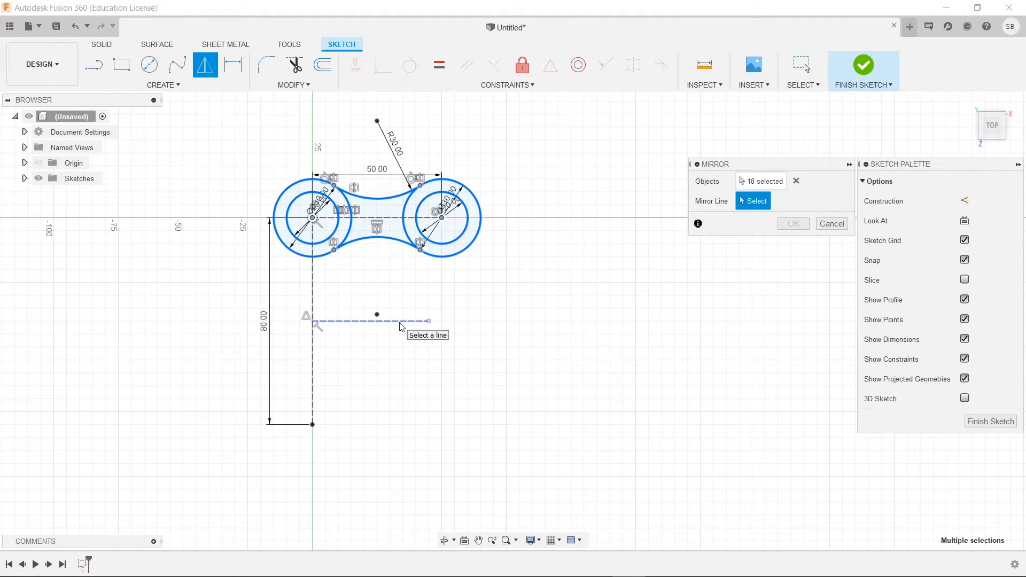
{"action": "left_click", "coordinate": [369, 320]}
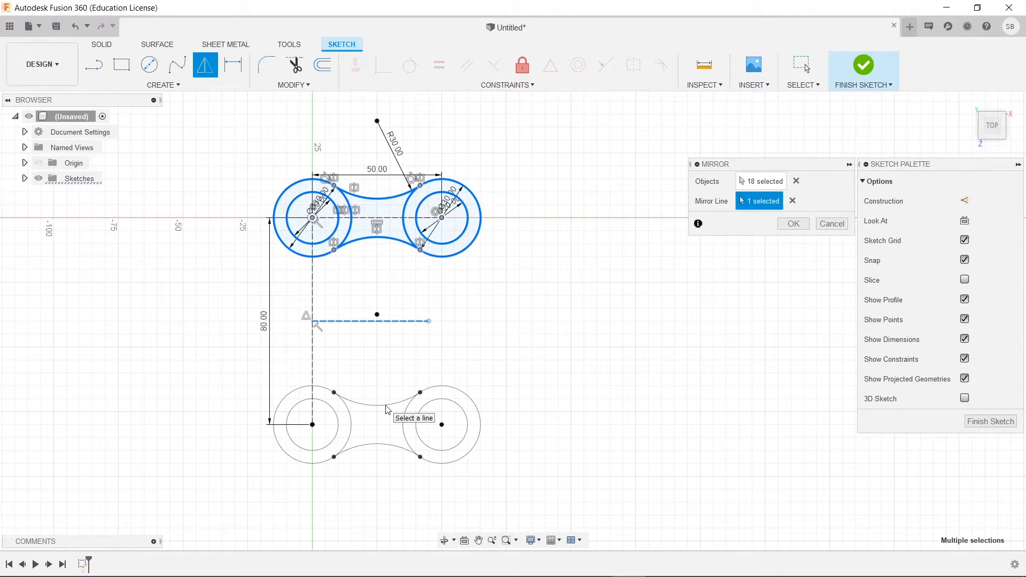
{"action": "mouse_move", "coordinate": [739, 311]}
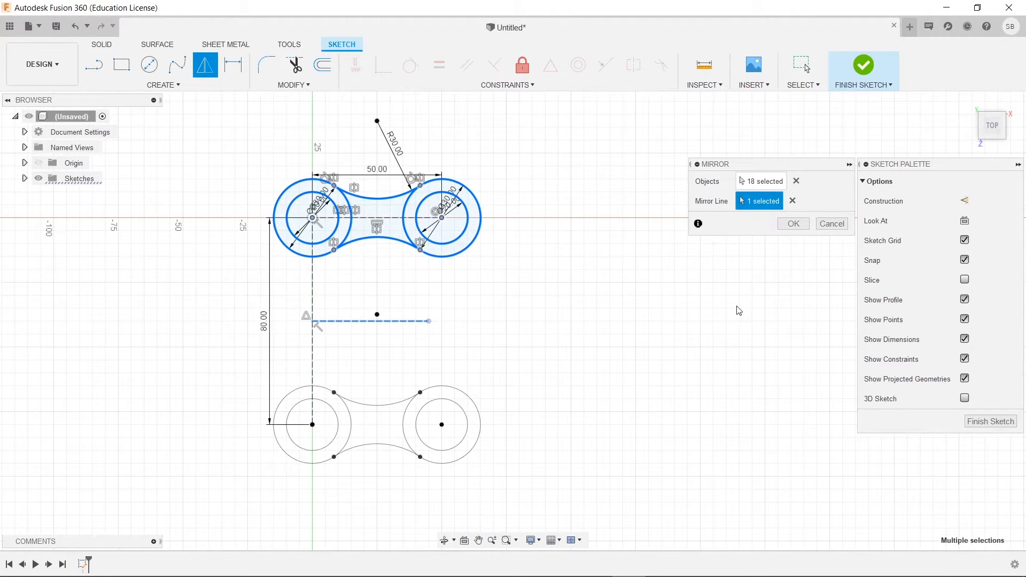
{"action": "left_click", "coordinate": [793, 224]}
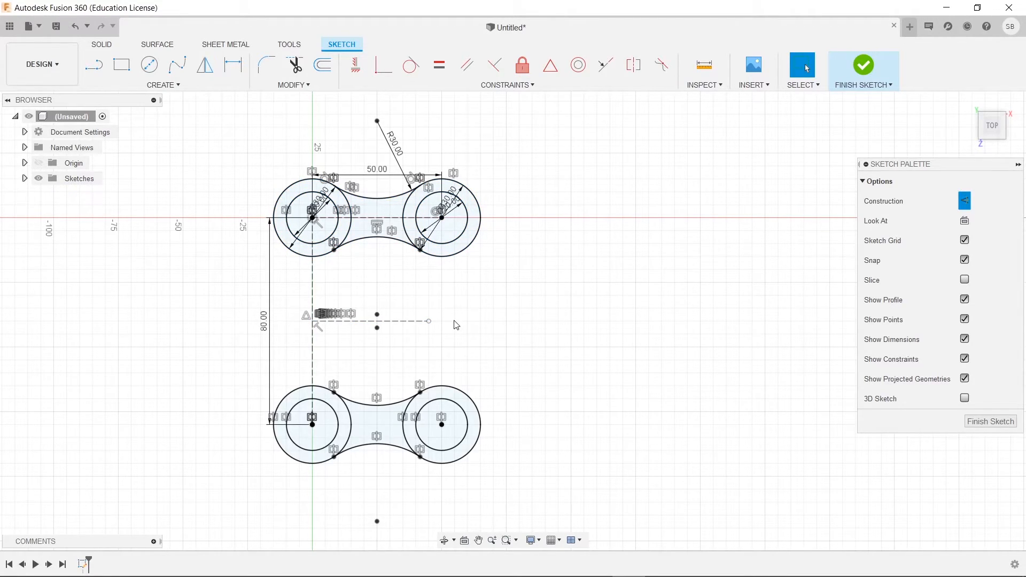
{"action": "mouse_move", "coordinate": [458, 263]}
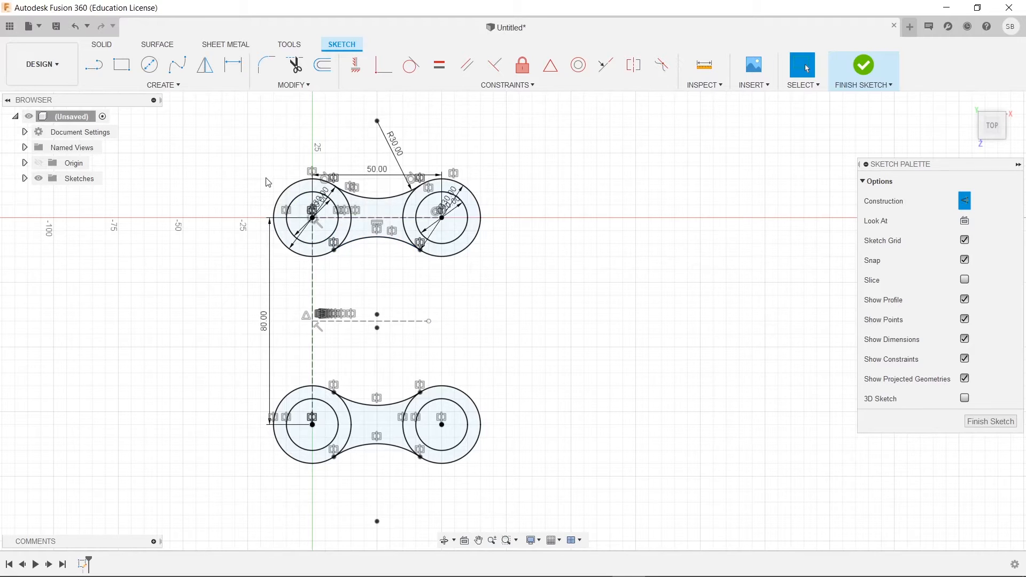
- Draw a 60 mm circle right of the construction line, tangent to the upper-right outer circle
{"action": "left_click", "coordinate": [163, 84]}
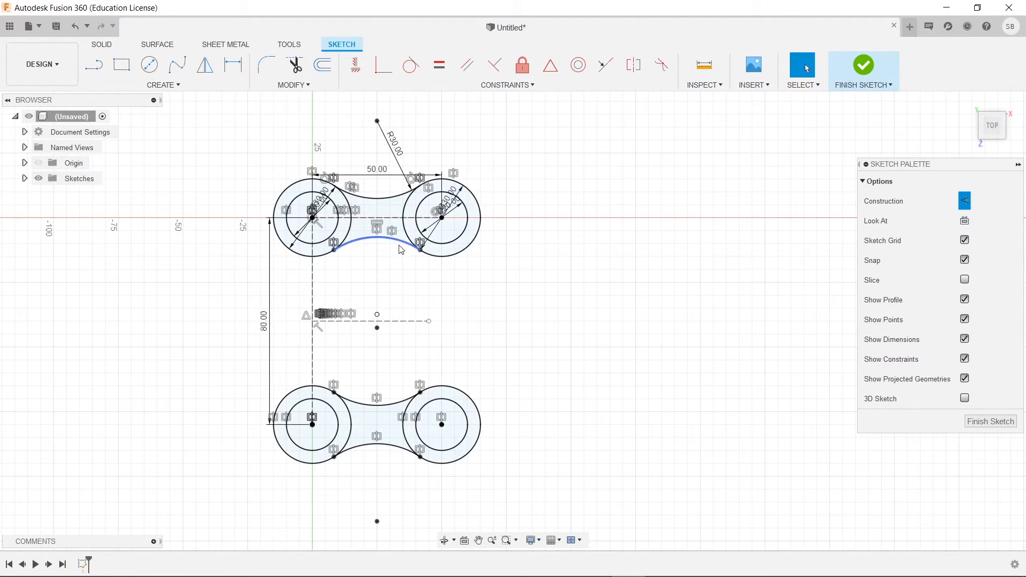
{"action": "left_click", "coordinate": [150, 64]}
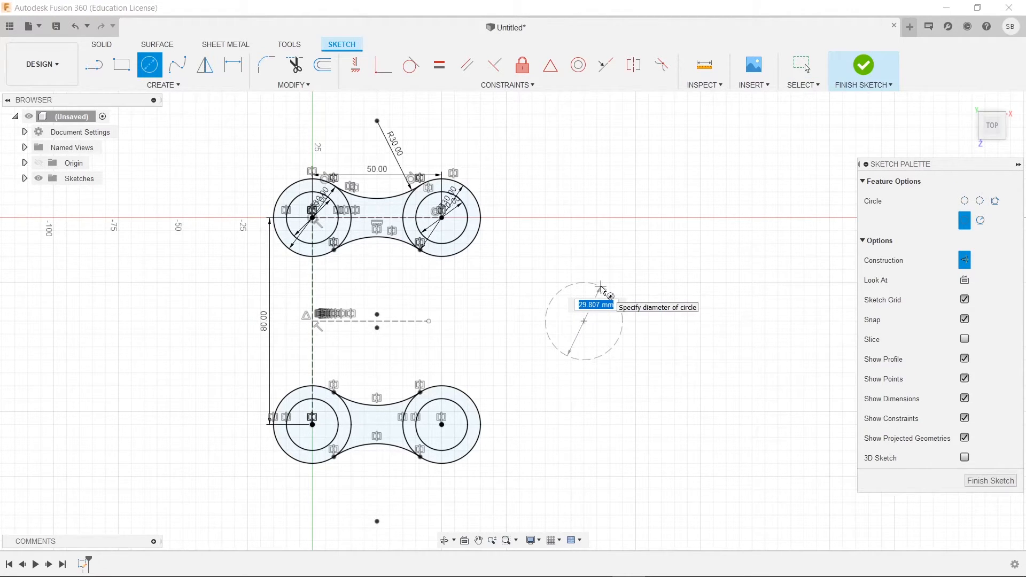
{"action": "mouse_move", "coordinate": [931, 269]}
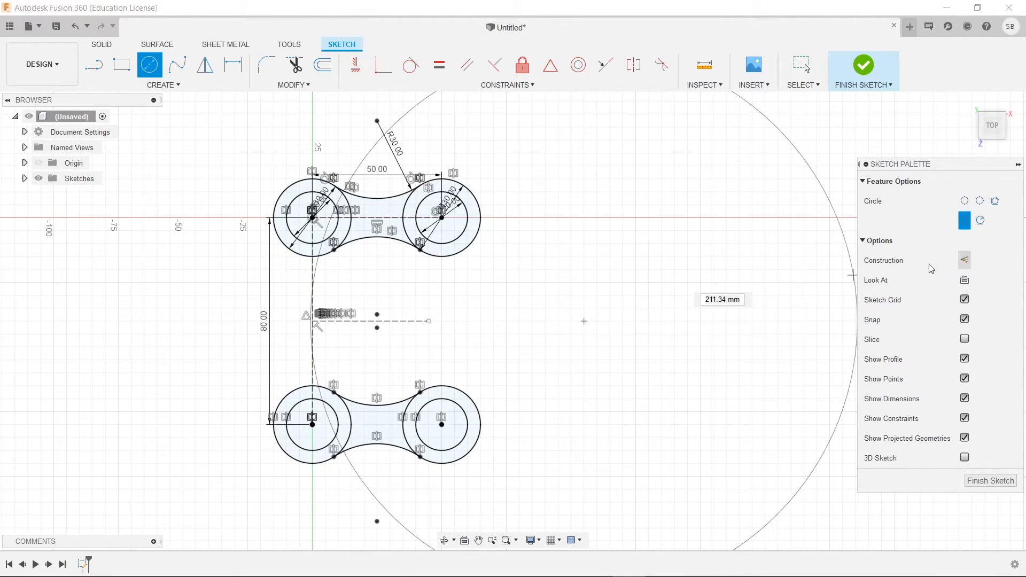
{"action": "left_click_drag", "start_coordinate": [584, 321], "coordinate": [658, 306]}
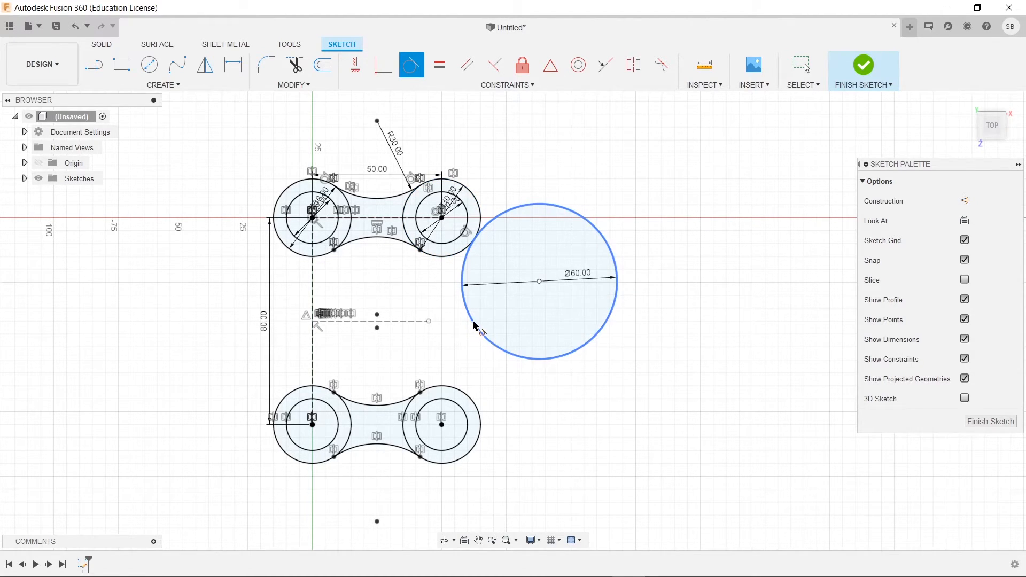
{"action": "left_click", "coordinate": [467, 400]}
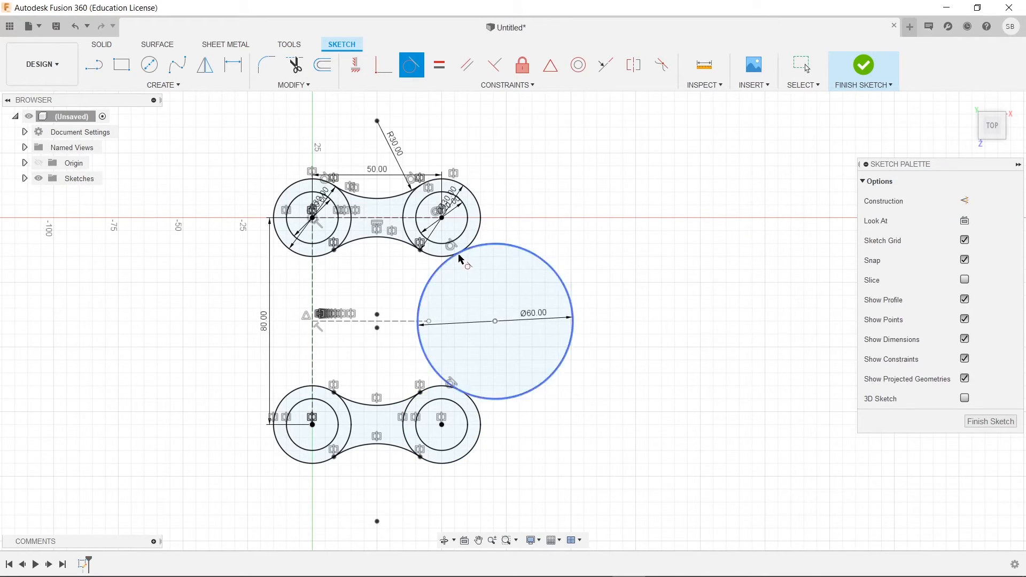
{"action": "mouse_move", "coordinate": [457, 257]}
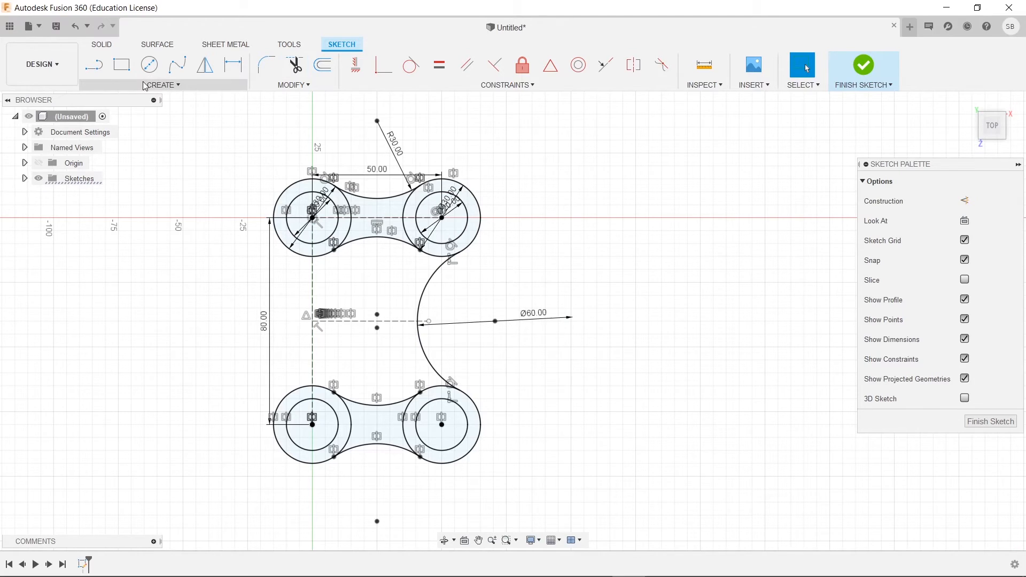
- Add the left R30 arc, then hide sketch dimensions and constraints
{"action": "left_click", "coordinate": [163, 85]}
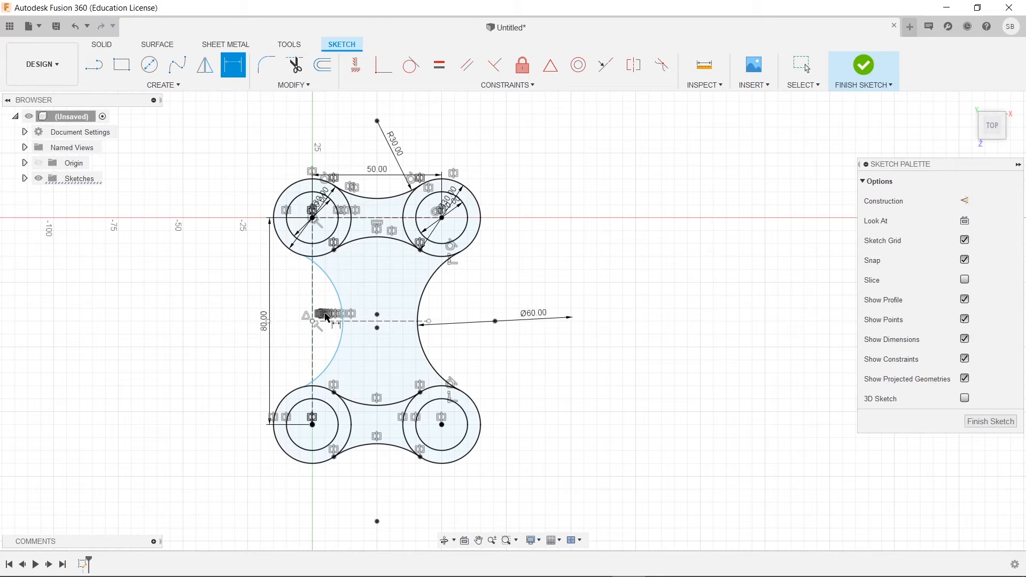
{"action": "key", "text": "d"}
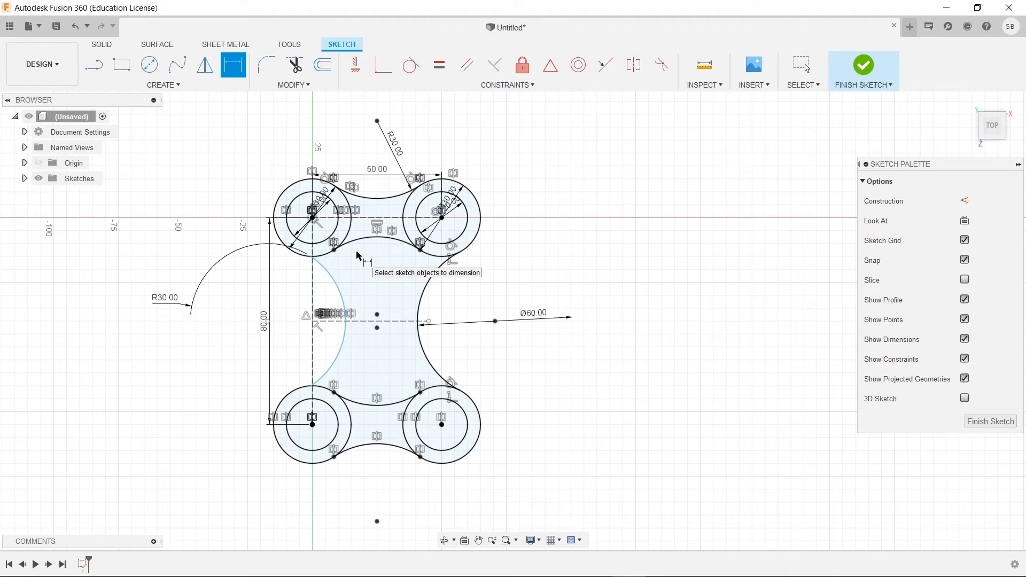
{"action": "mouse_move", "coordinate": [505, 292]}
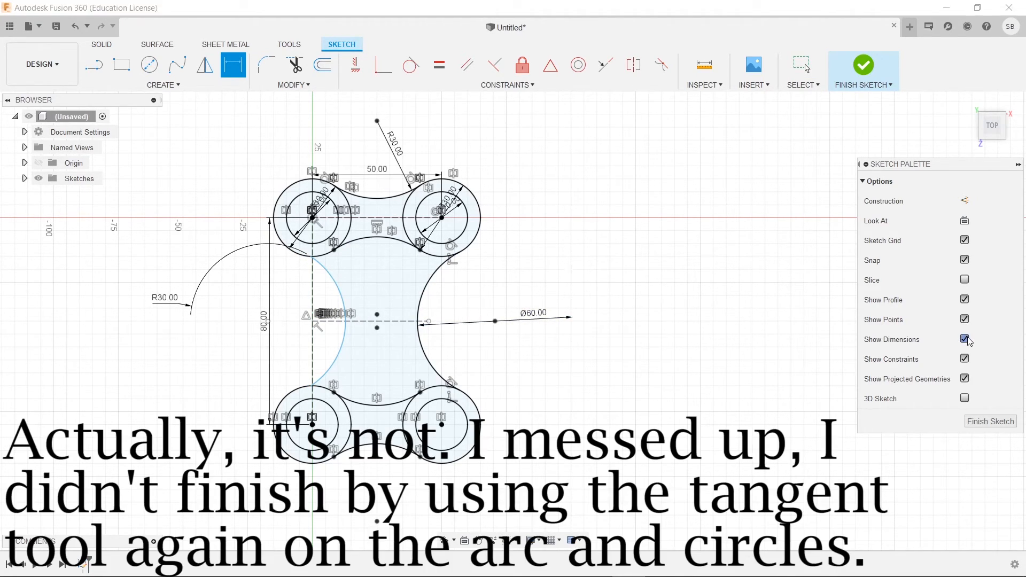
{"action": "left_click", "coordinate": [965, 339]}
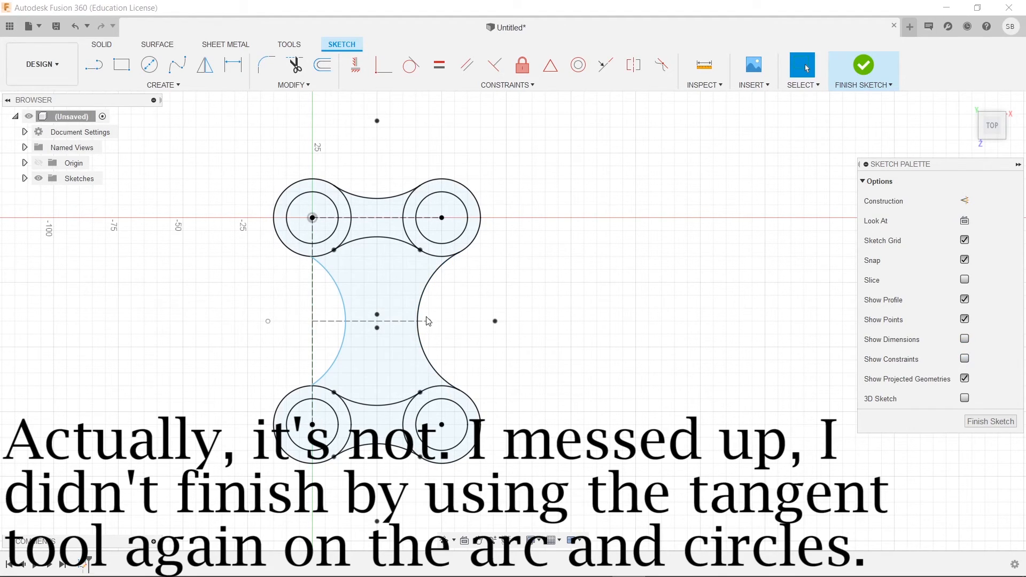